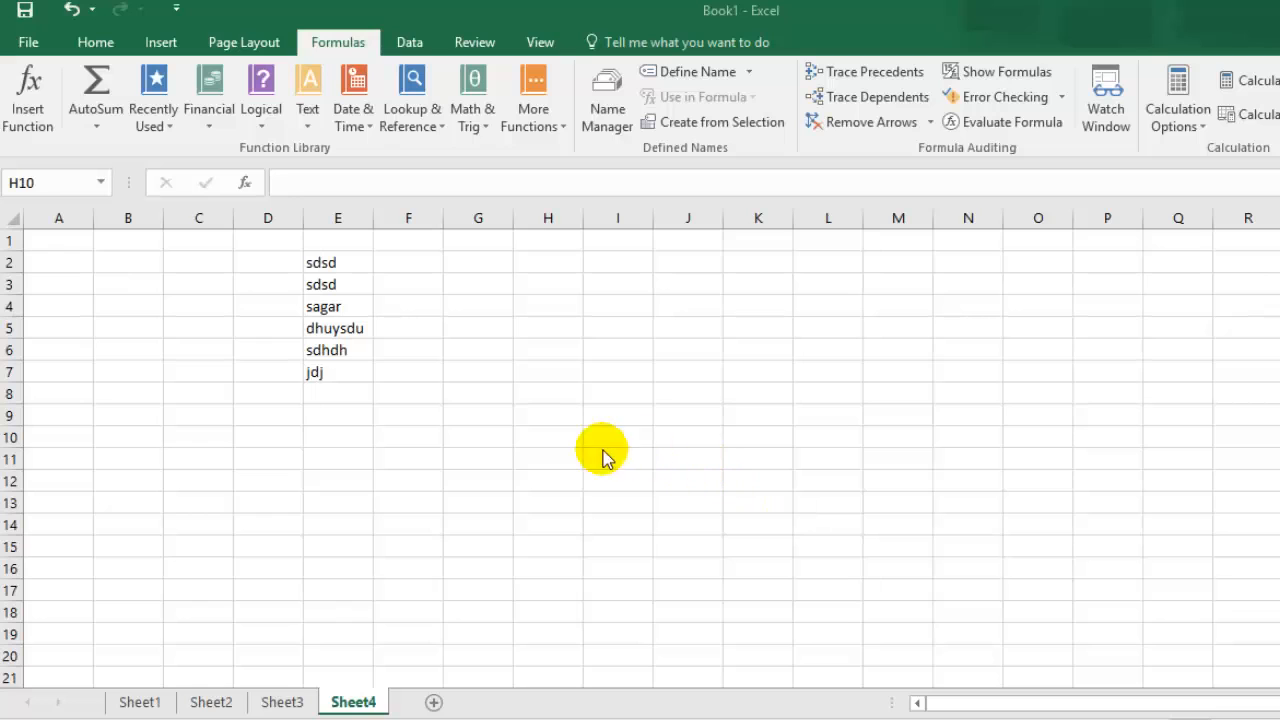
{"action": "mouse_move", "coordinate": [562, 303]}
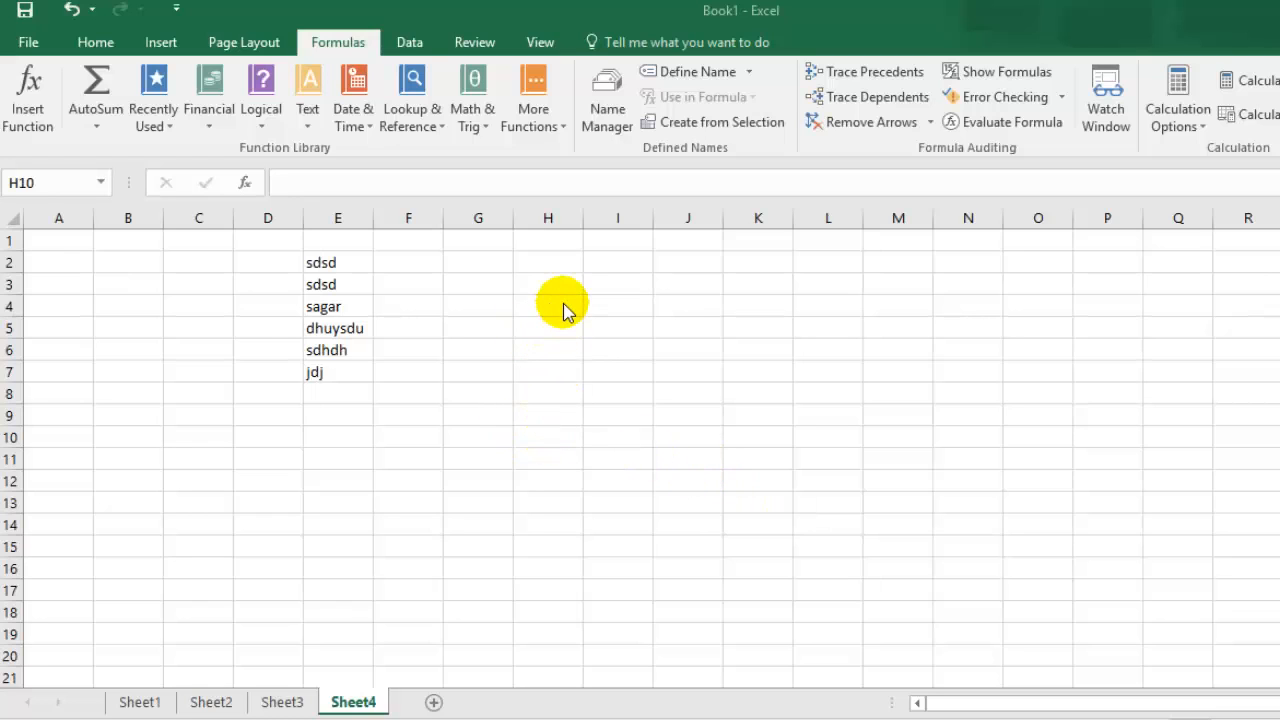
Select cell J5 on Sheet4.
{"action": "left_click", "coordinate": [548, 437]}
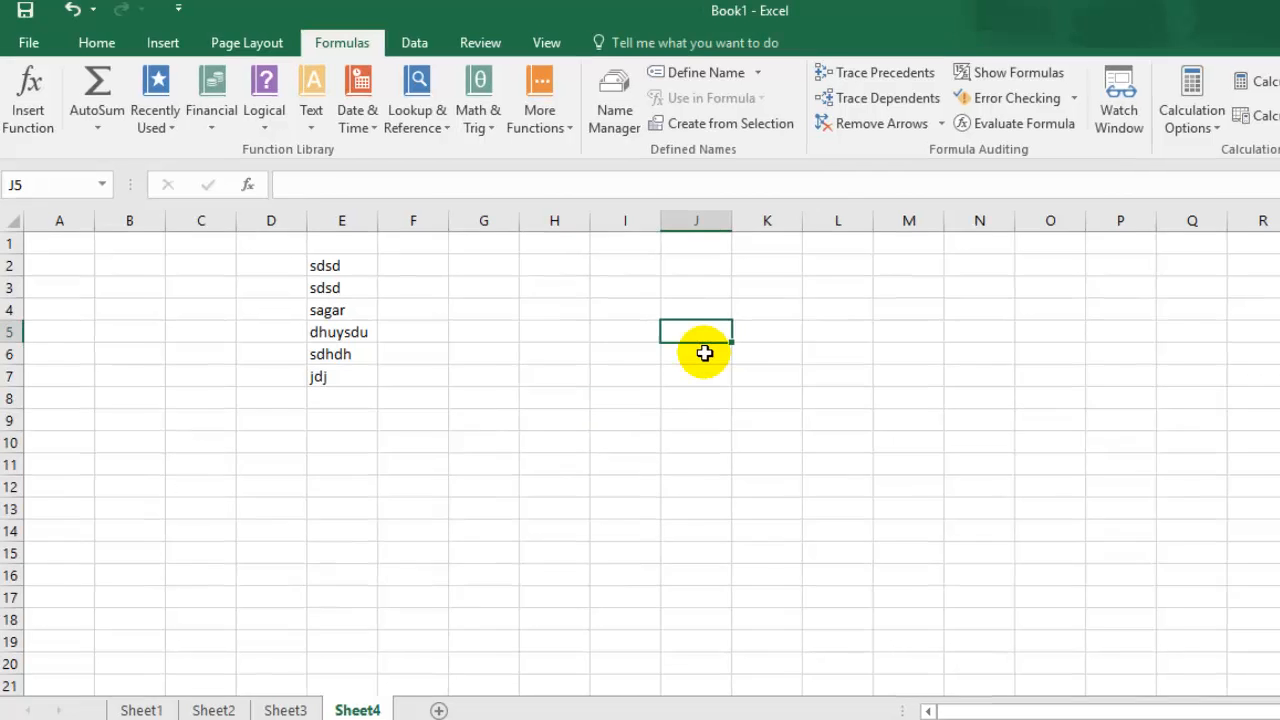
Enter 00112 in J5, which Excel displays as 112.
{"action": "type", "text": "00112"}
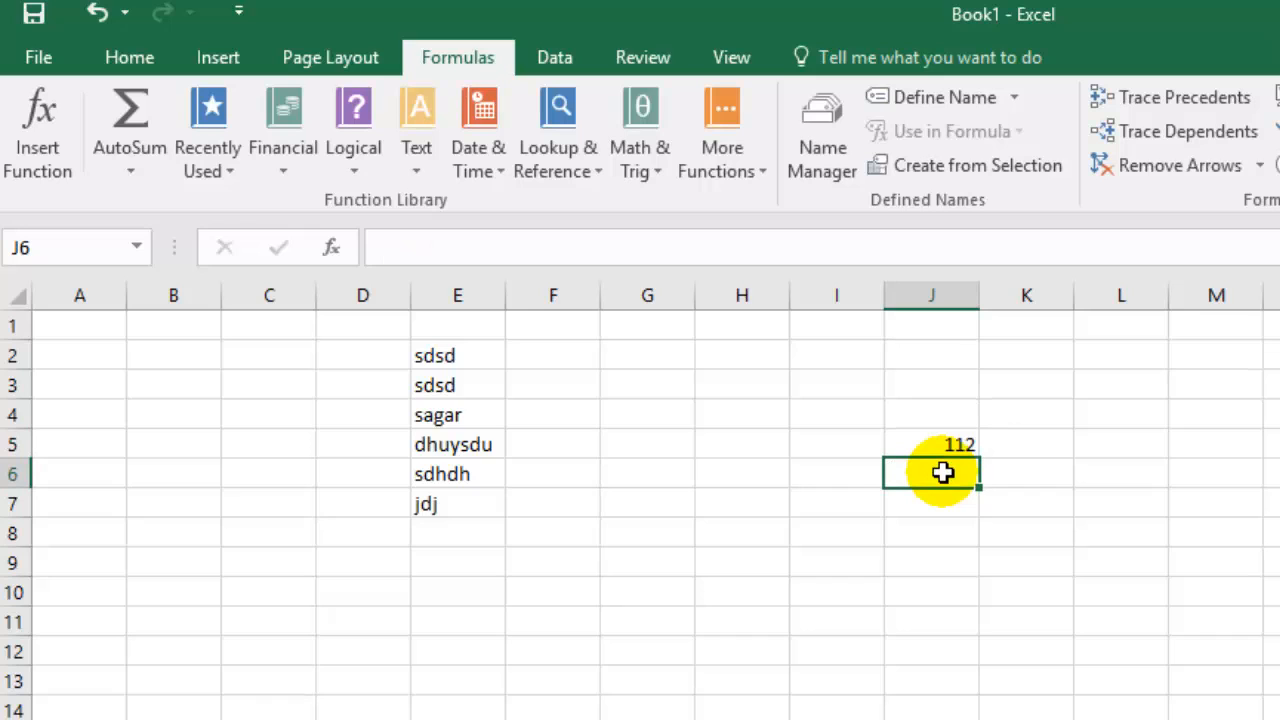
{"action": "mouse_move", "coordinate": [933, 444]}
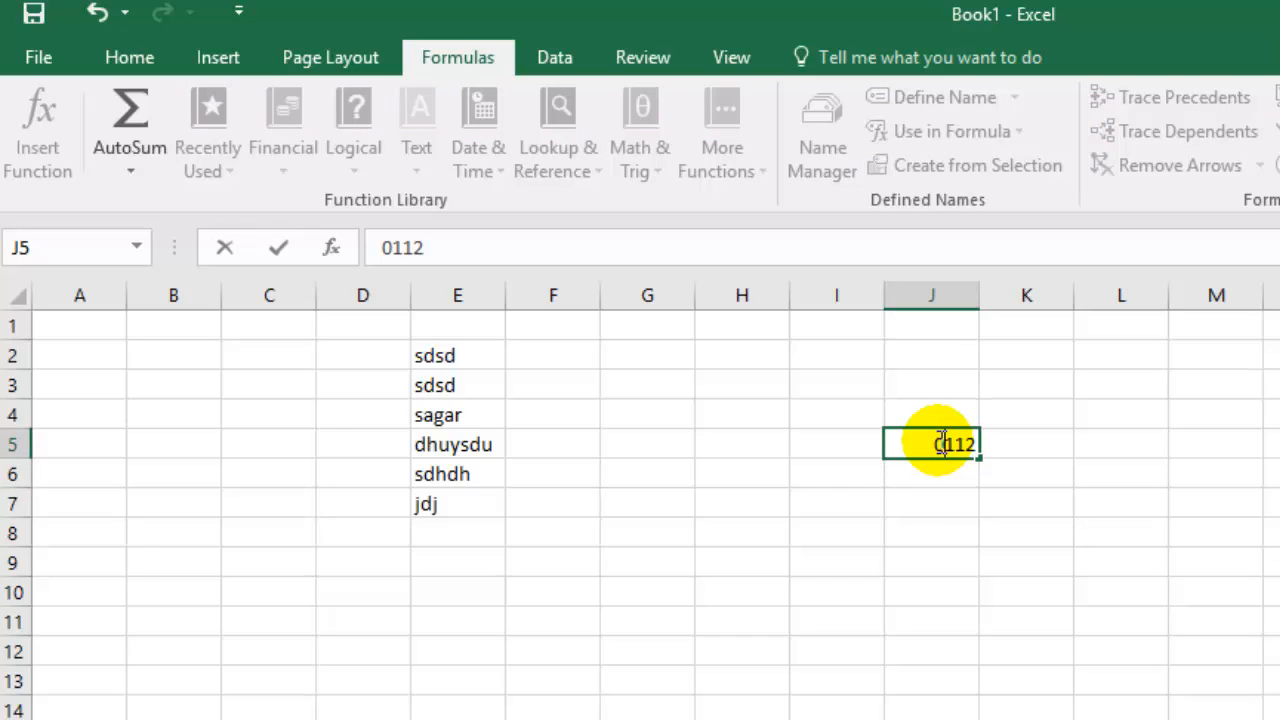
Re-enter J5 as `00112 so the leading zeros stay visible.
{"action": "type", "text": "0"}
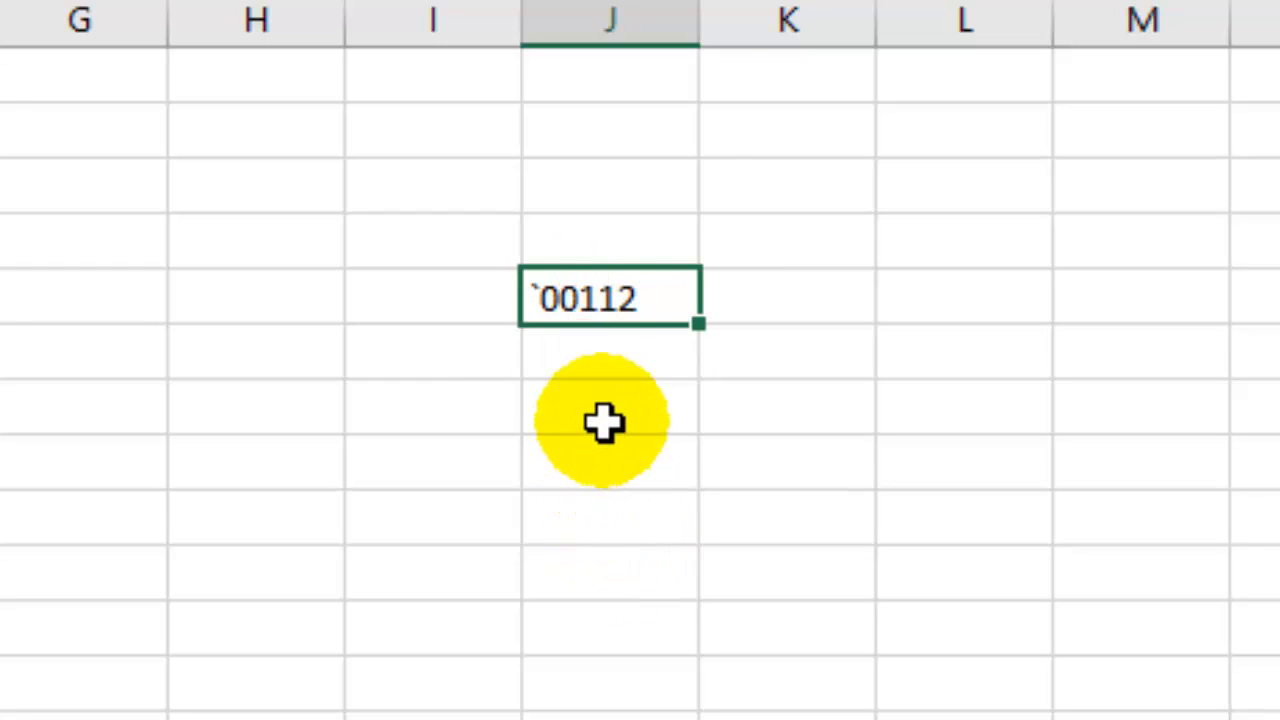
{"action": "mouse_move", "coordinate": [560, 305]}
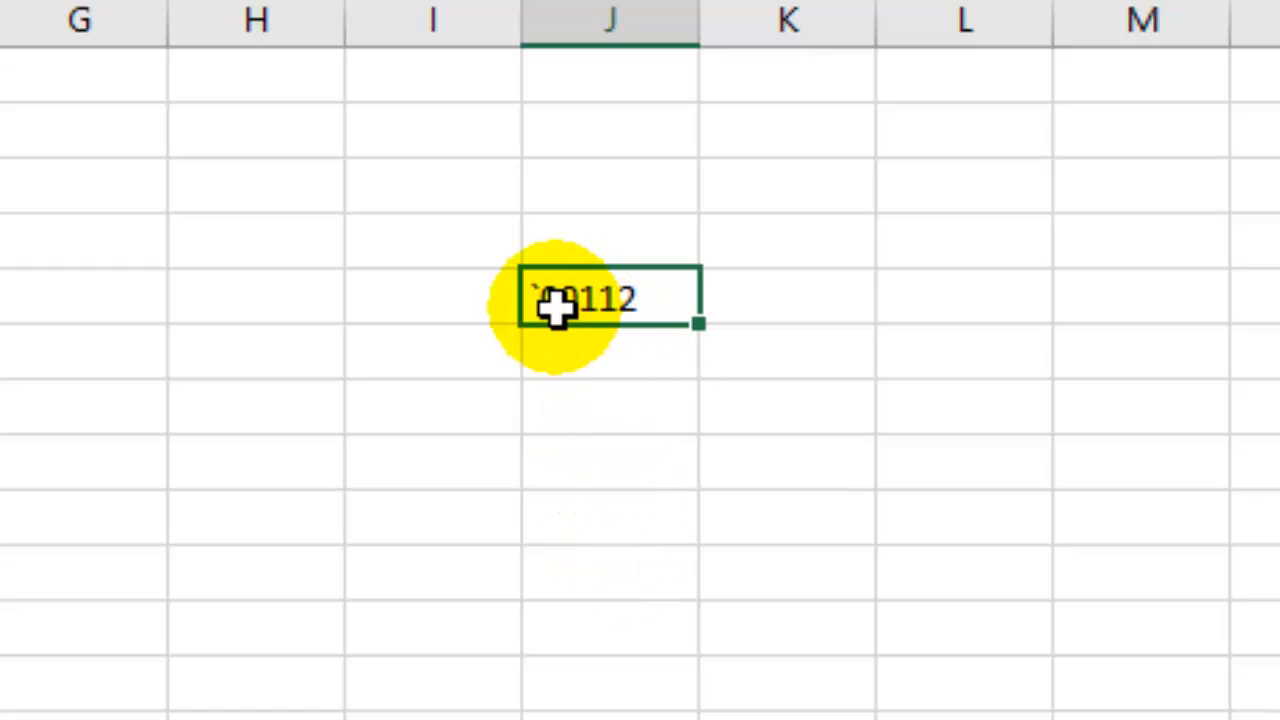
{"action": "key", "text": "enter"}
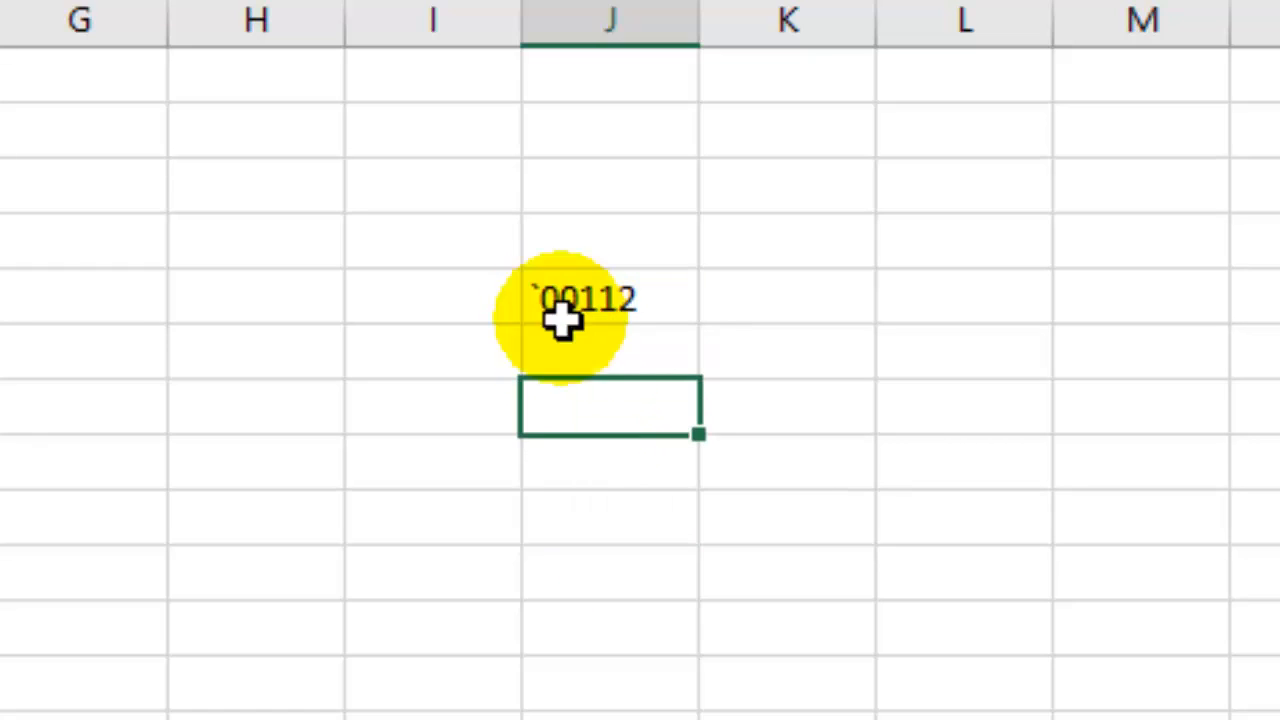